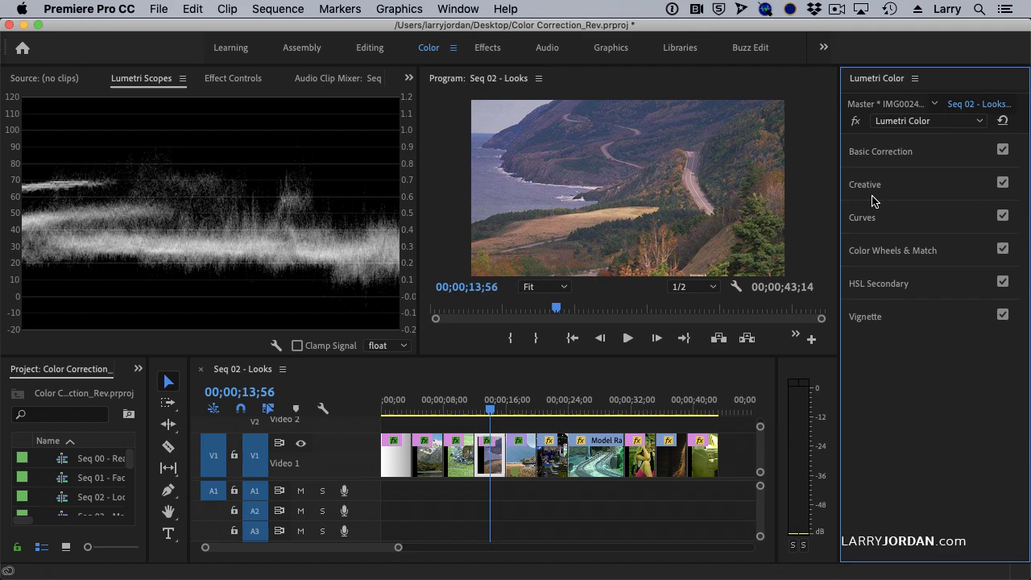
Park the playhead on the curving model-train shot in the Seq 03 - Manual timeline
left_click(352, 368)
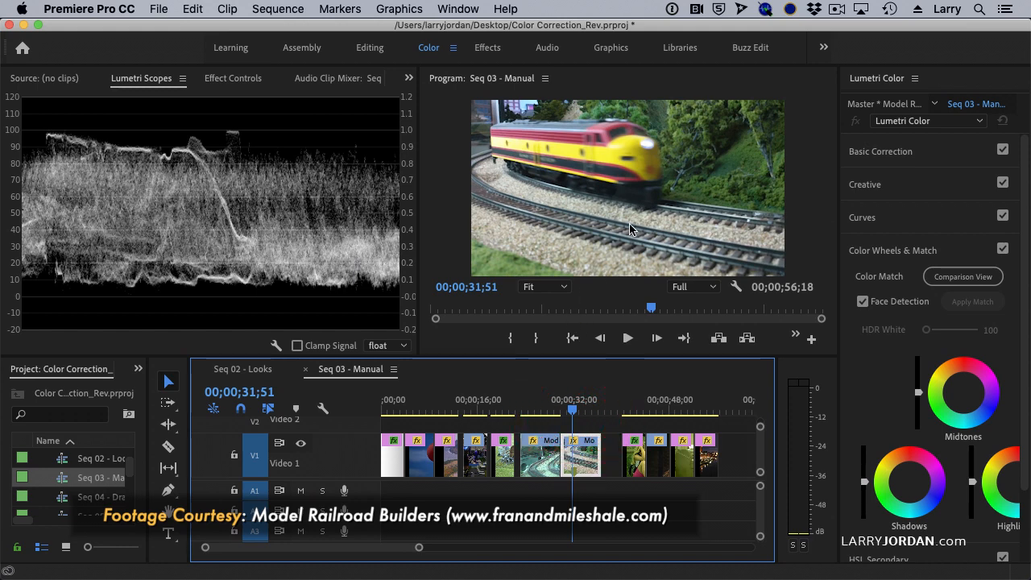
mouse_move(595, 161)
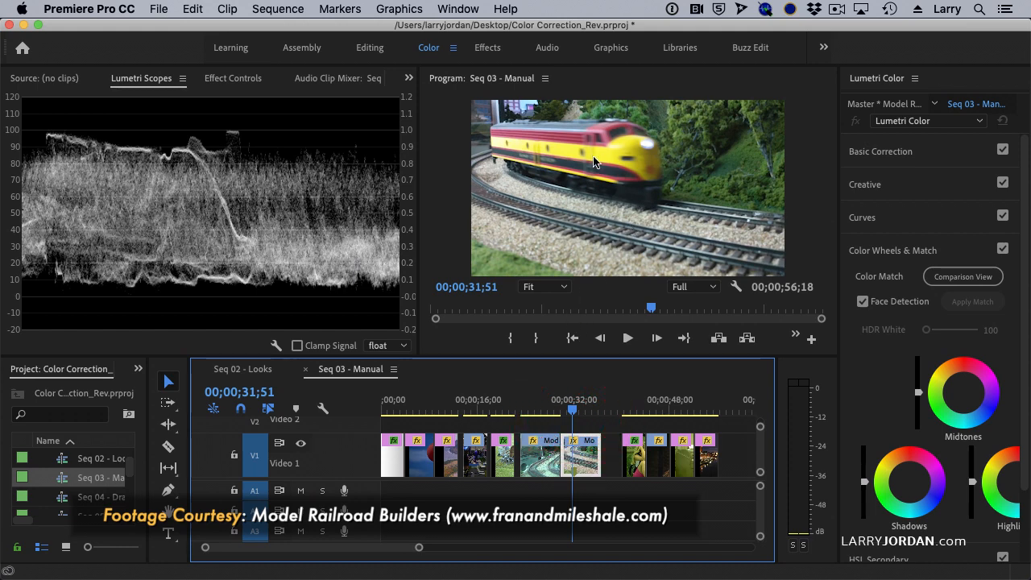
left_click(540, 412)
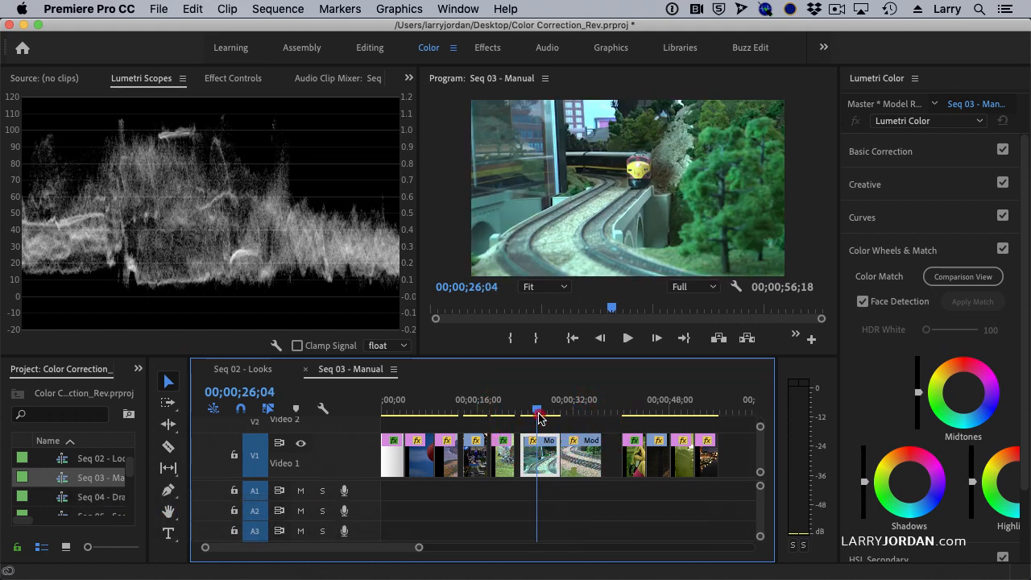
left_click(546, 410)
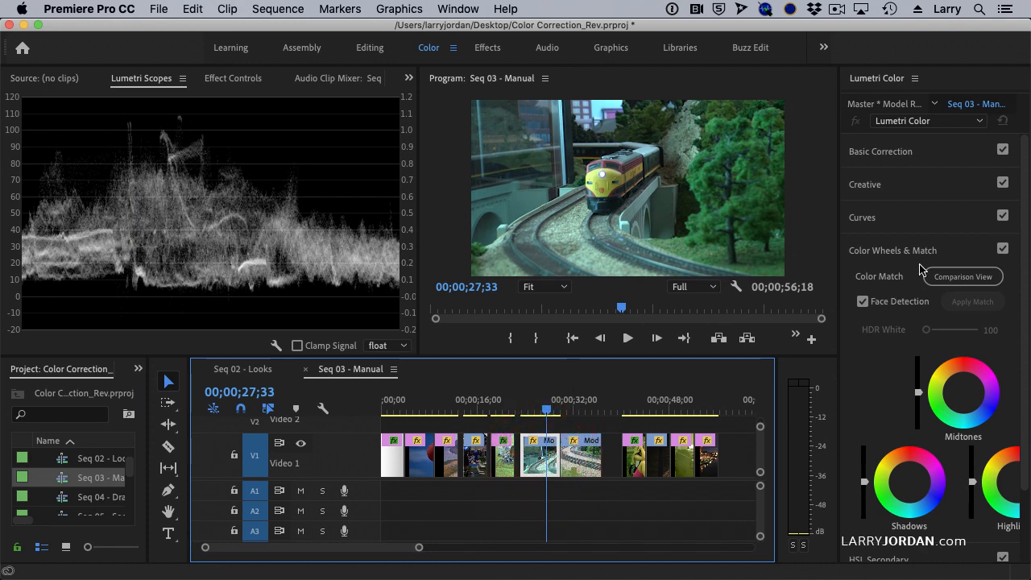
Turn on Comparison View and scrub the reference to the yellow train on the tracks
left_click(964, 278)
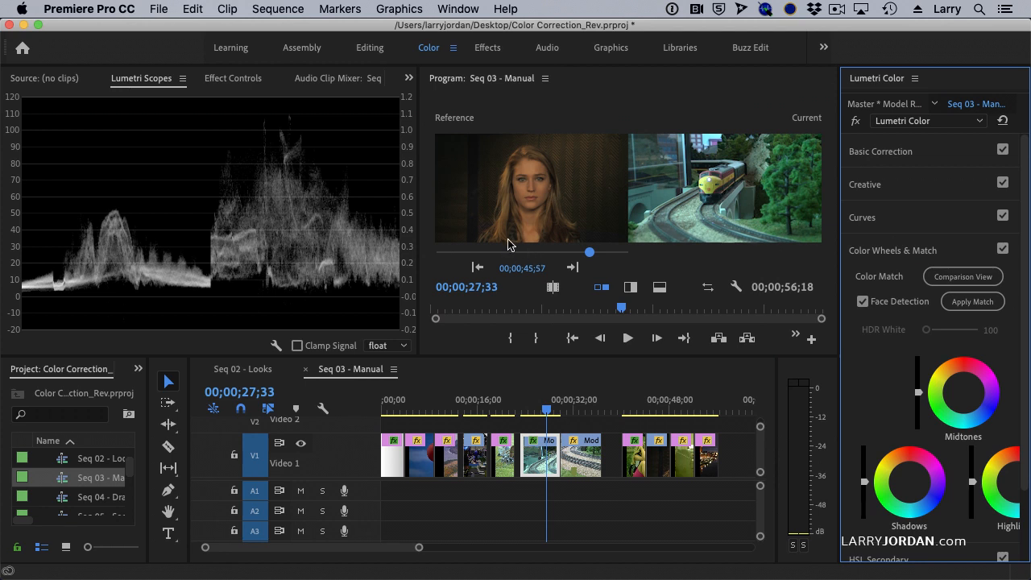
mouse_move(538, 226)
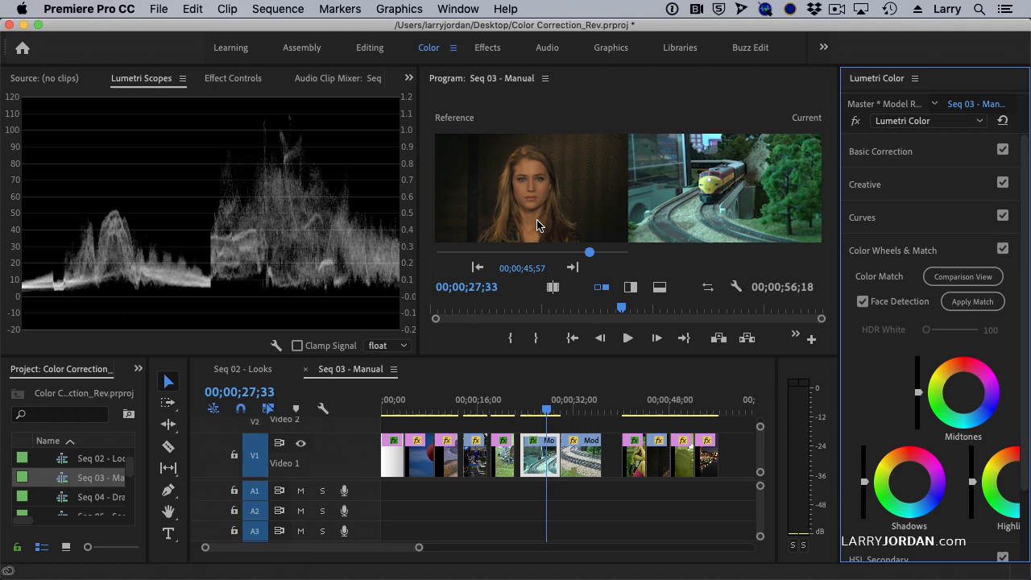
mouse_move(710, 212)
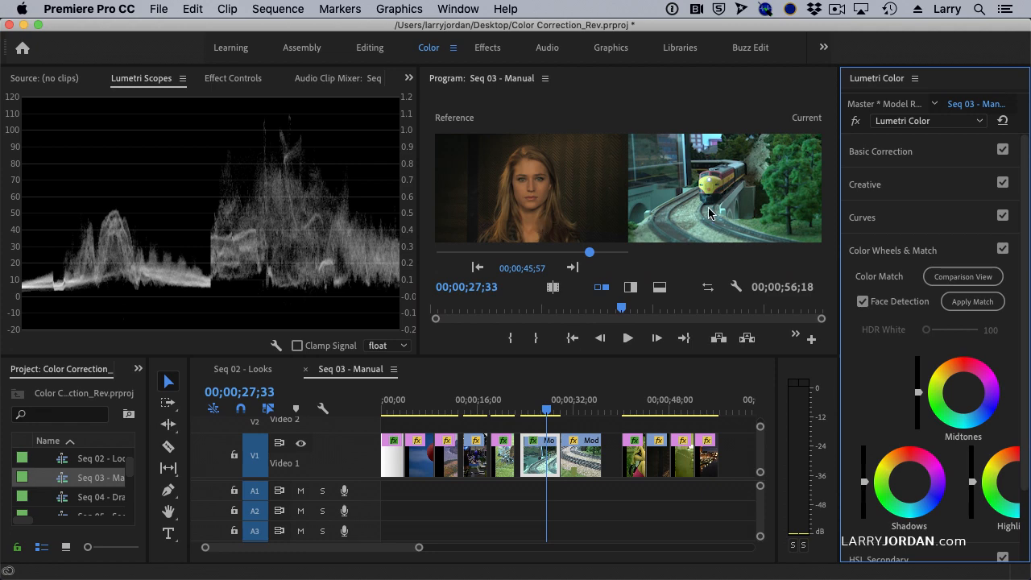
left_click_drag(590, 251, 567, 254)
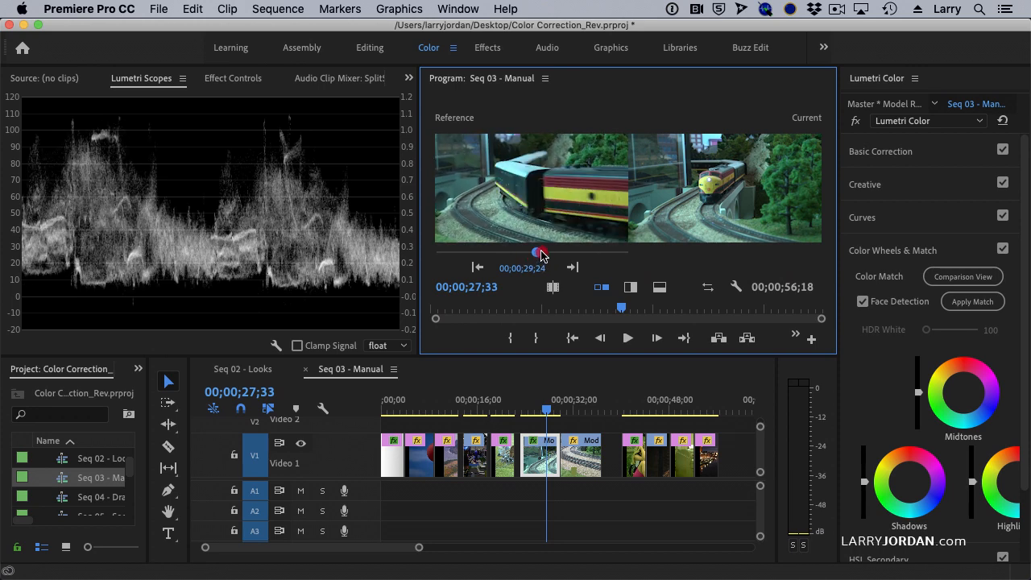
left_click_drag(529, 255, 542, 254)
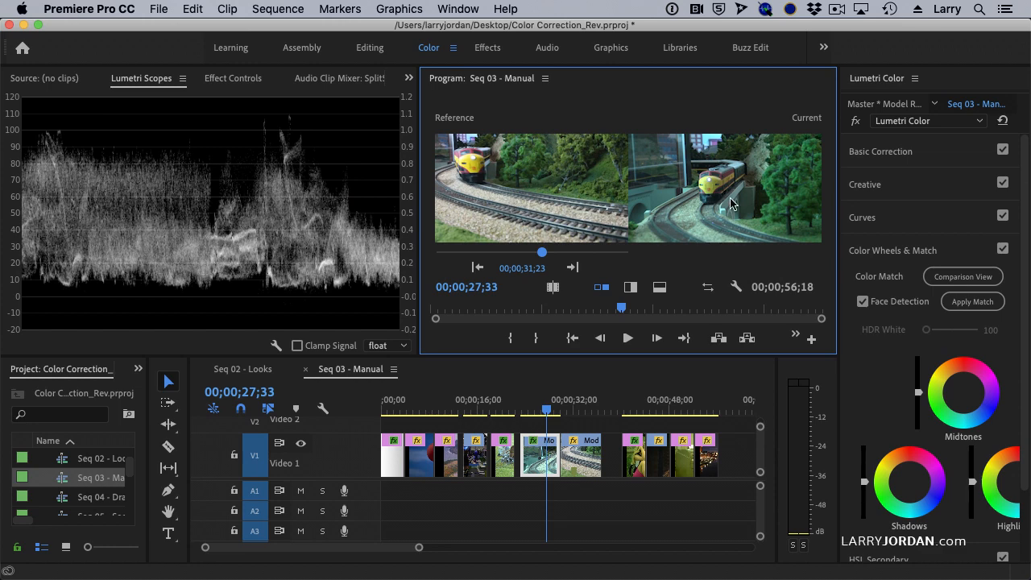
mouse_move(631, 281)
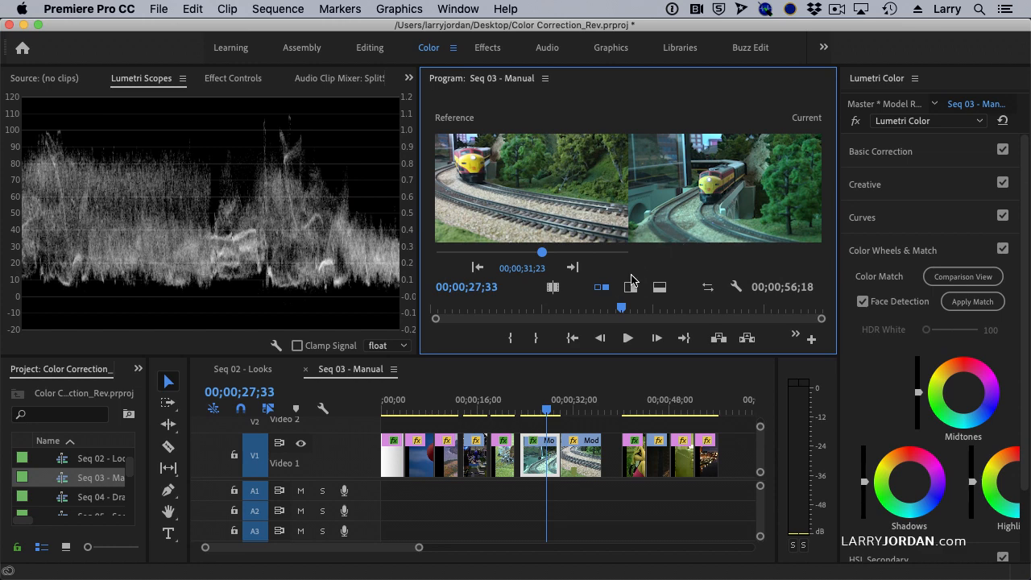
left_click(631, 287)
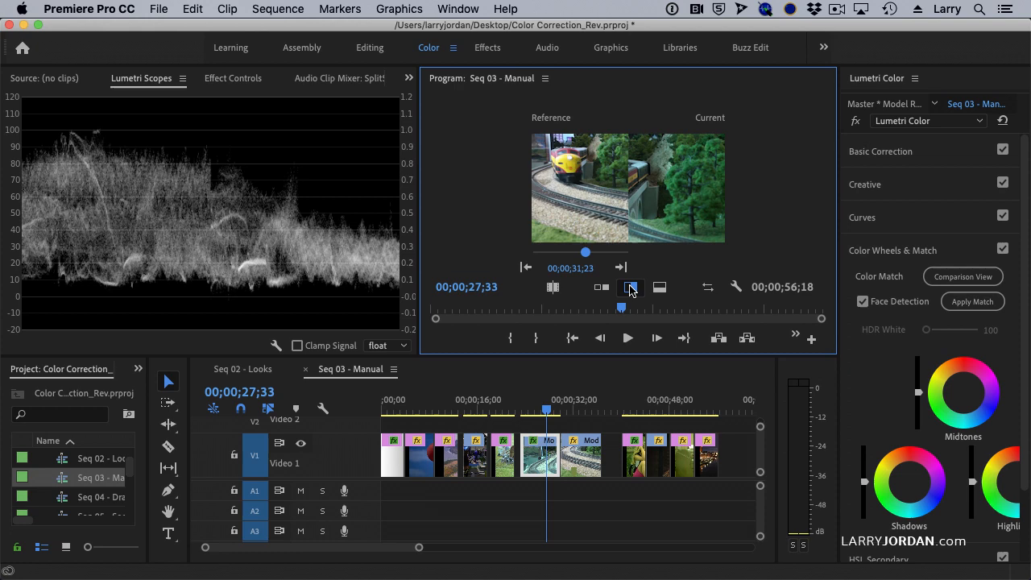
left_click(659, 287)
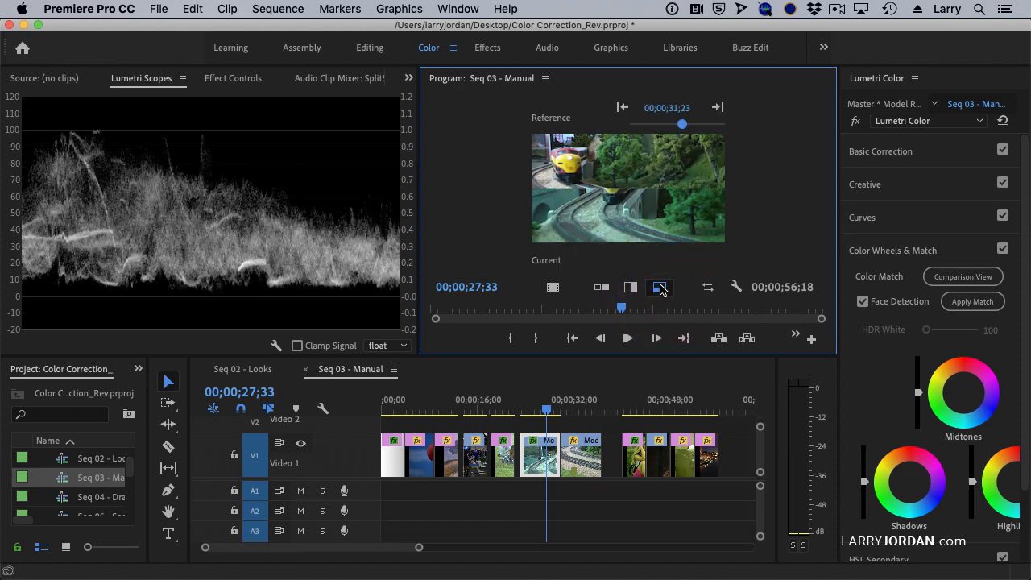
left_click(599, 287)
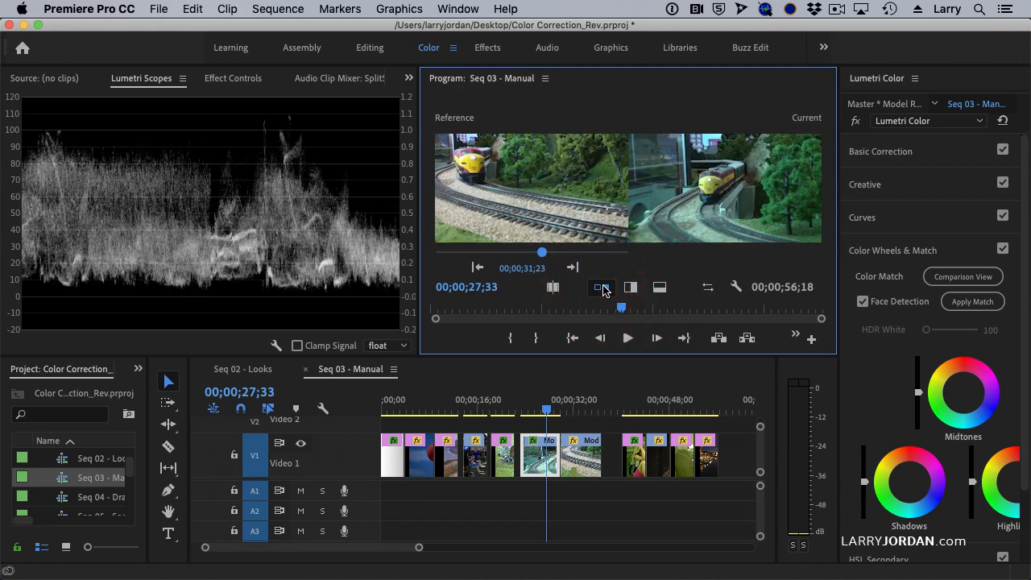
left_click(707, 287)
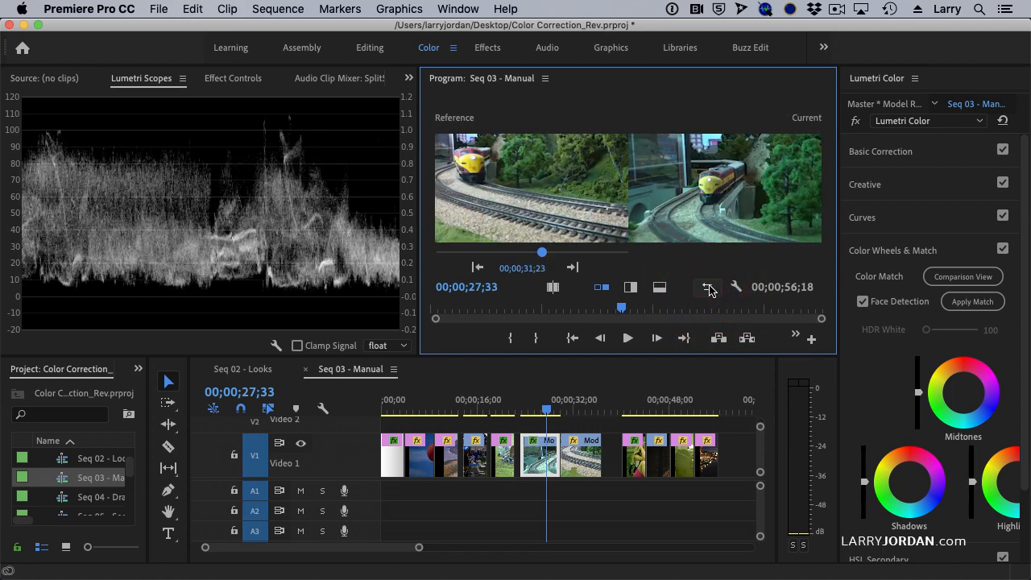
left_click(707, 287)
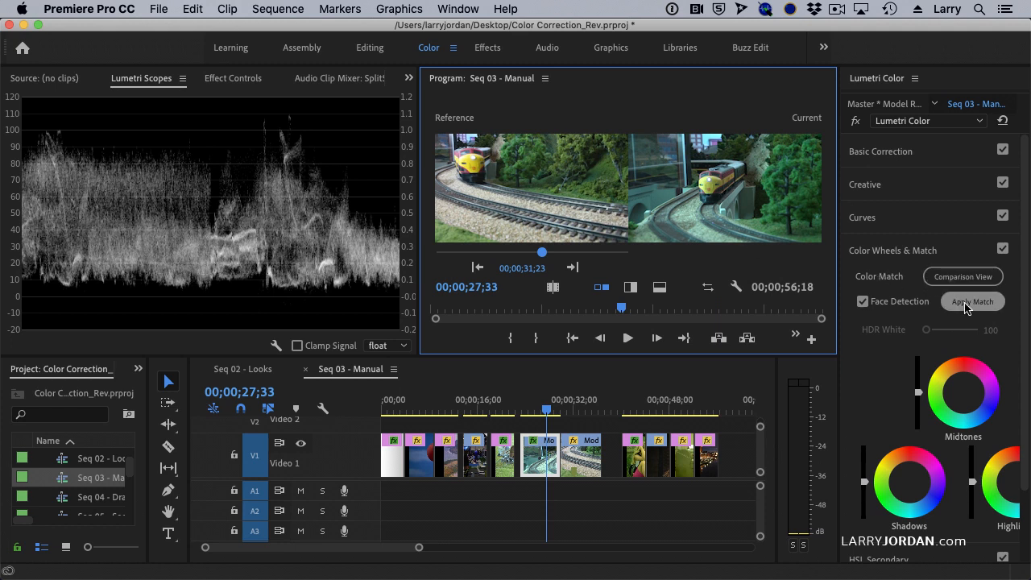
Apply Match to the curving-train shot and move to the next model-train clip
left_click(973, 302)
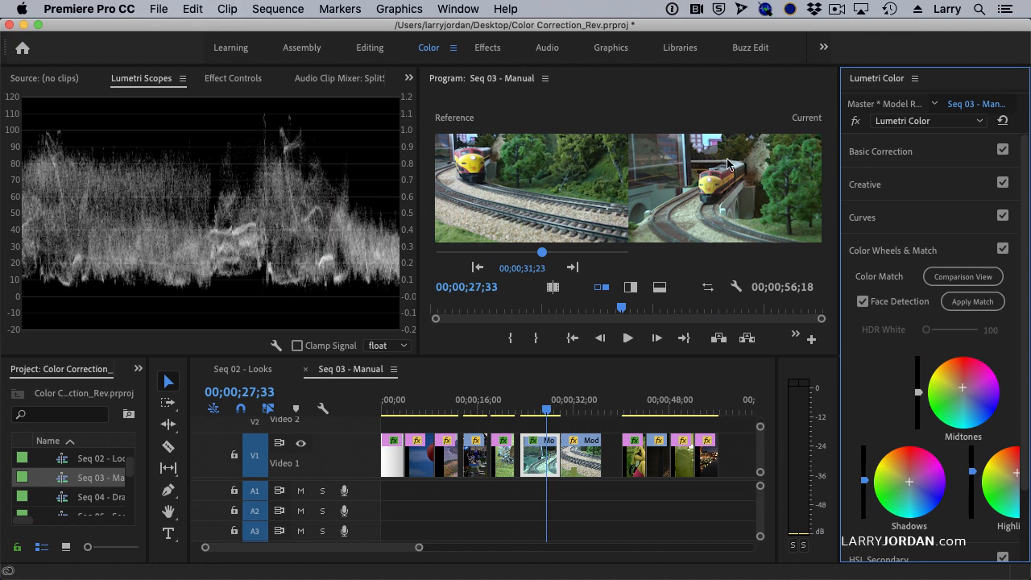
mouse_move(690, 274)
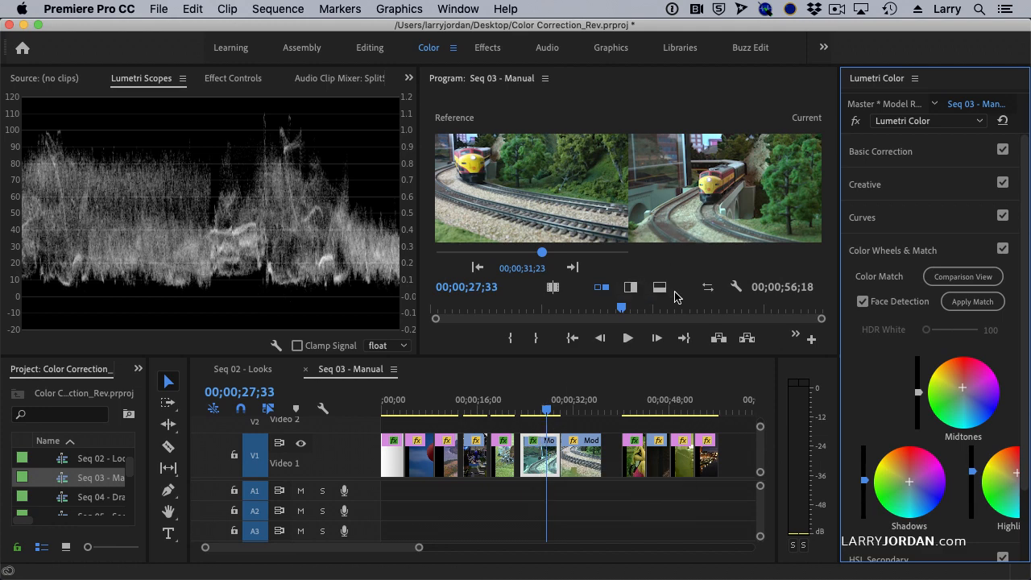
left_click(551, 412)
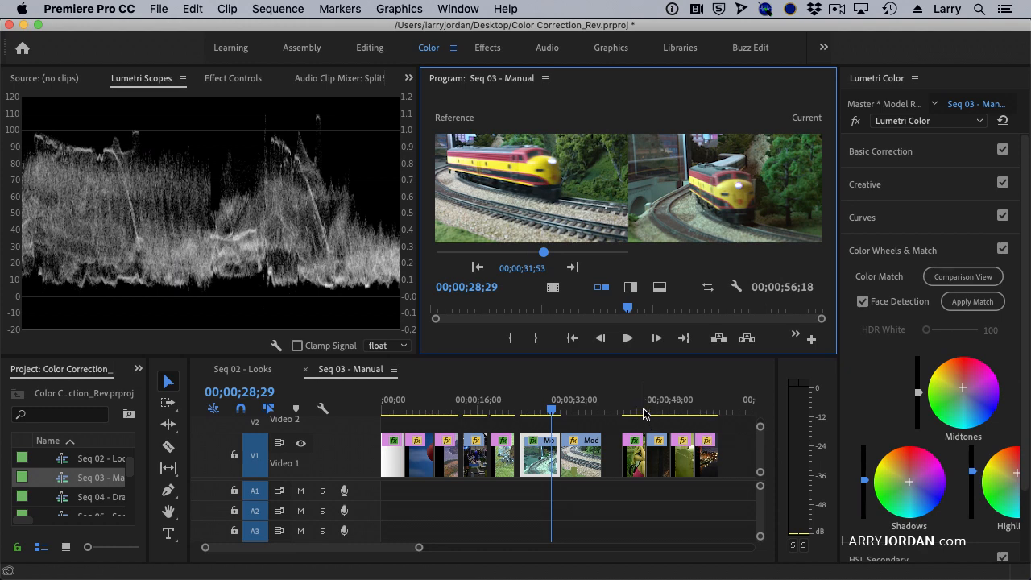
Park the playhead on the bicycle-girl clip after checking the interview woman clip
left_click(631, 413)
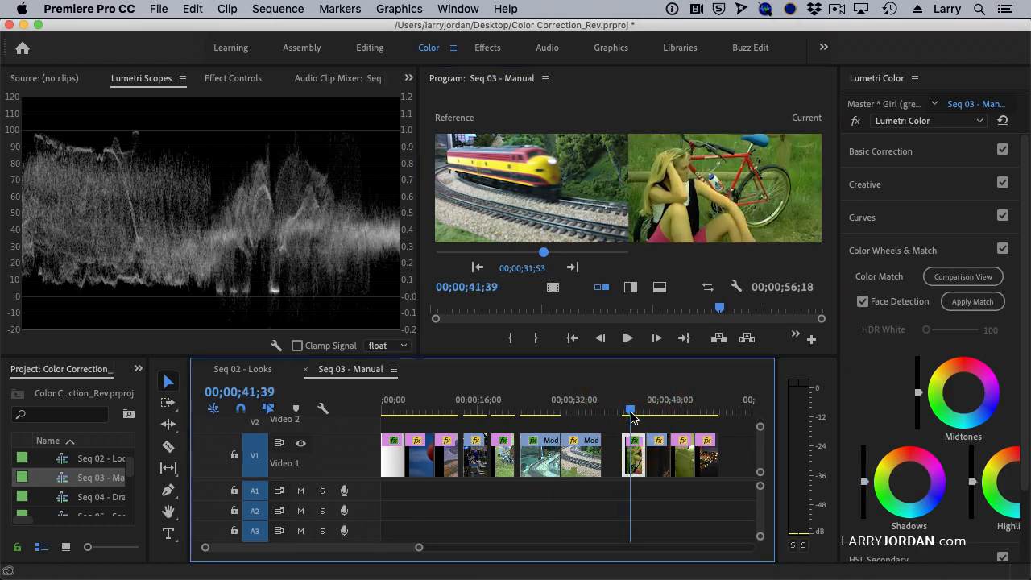
left_click(658, 410)
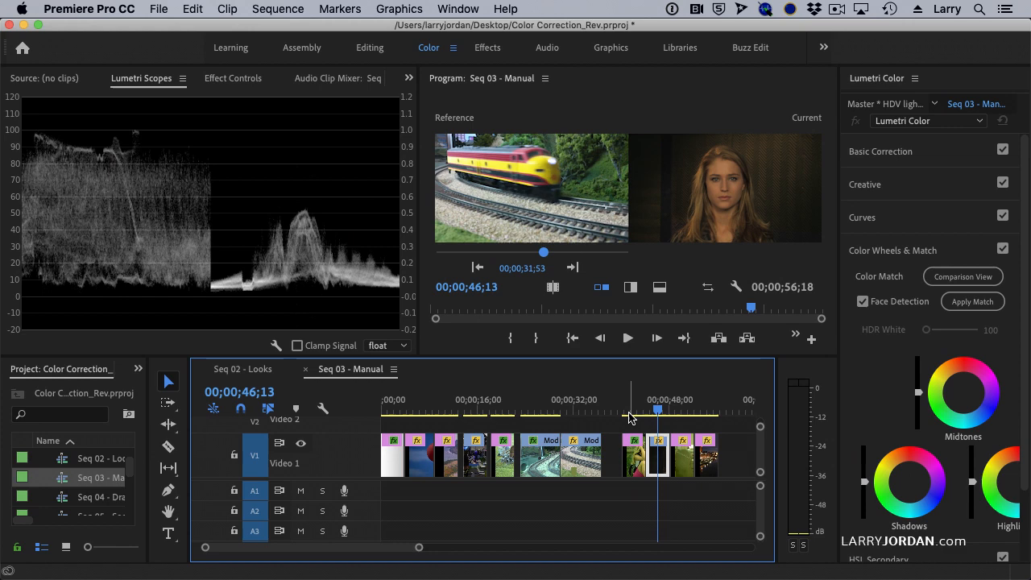
left_click(628, 411)
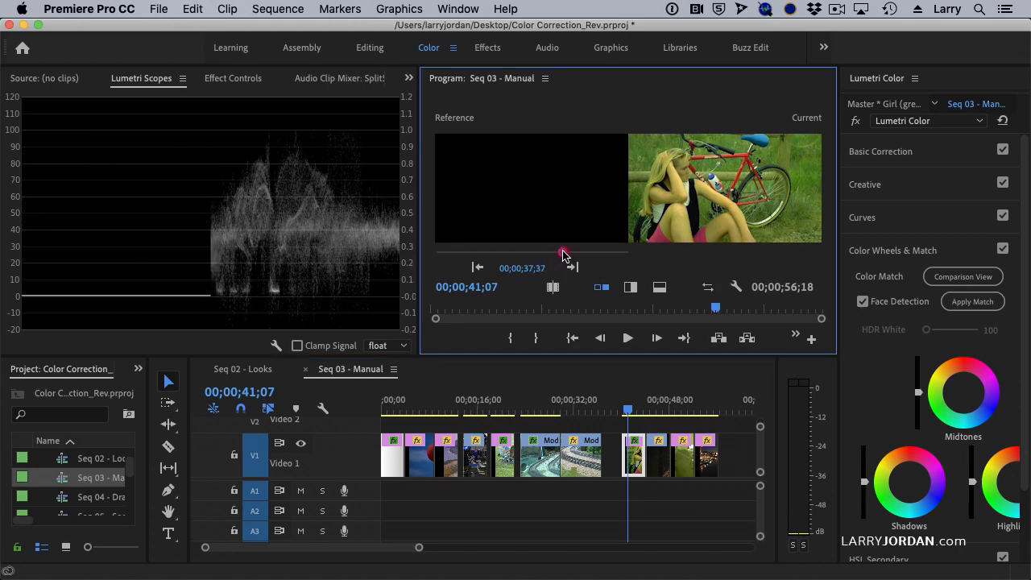
Scrub the reference to the interview woman shot and apply the color match
left_click_drag(564, 254, 578, 254)
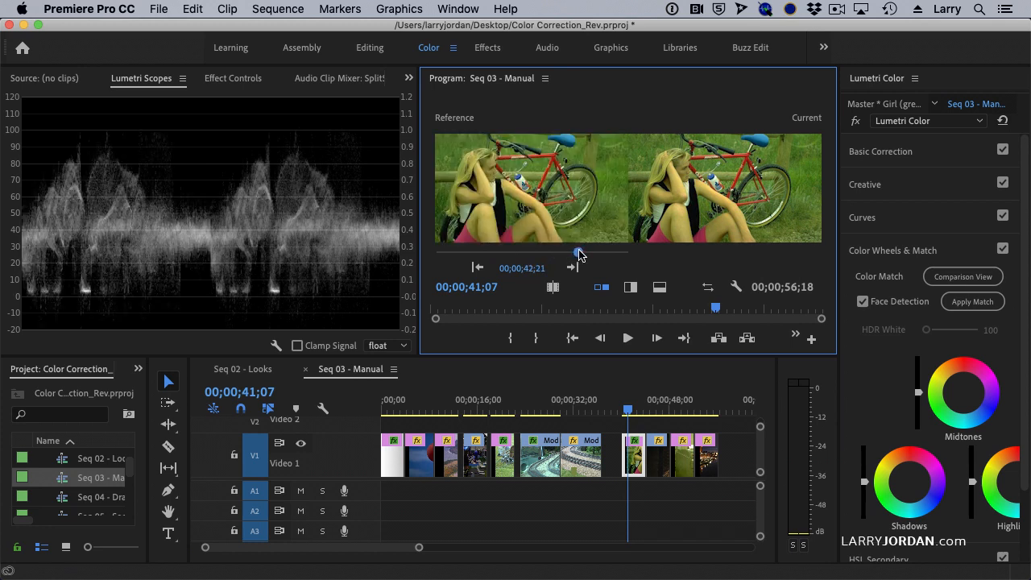
left_click_drag(577, 254, 587, 255)
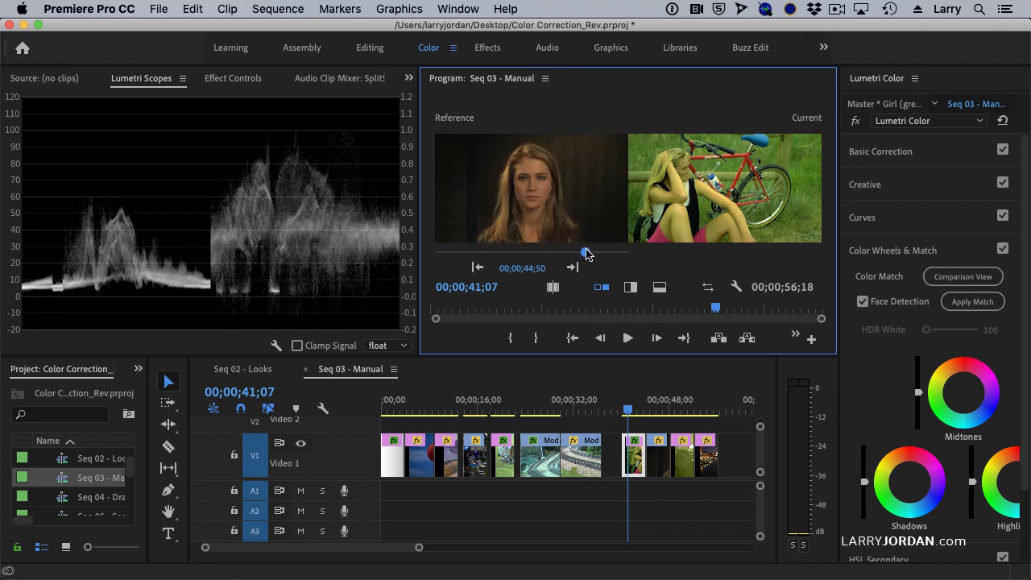
left_click(973, 301)
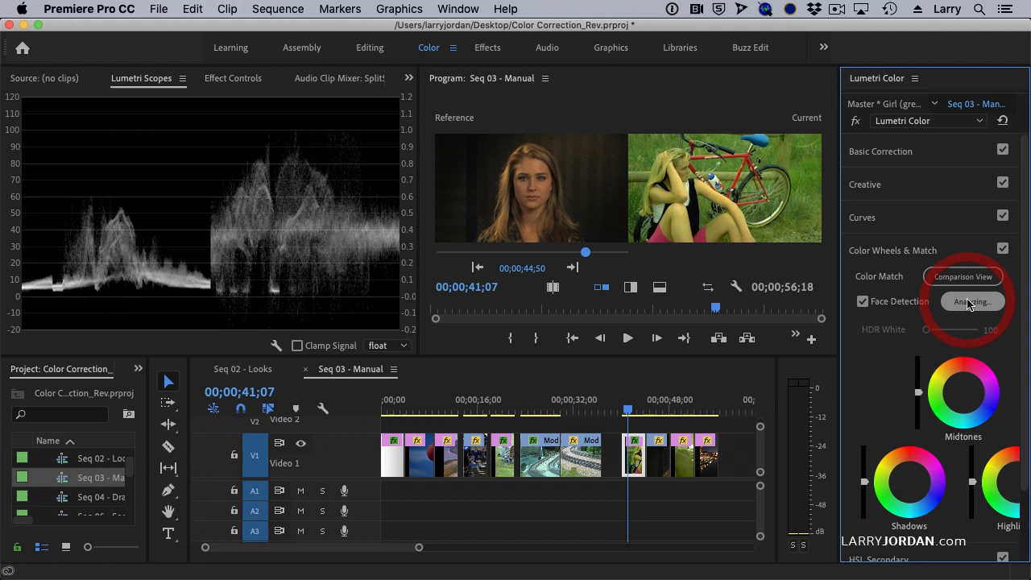
Review the matched bicycle-girl clip with and without the reference, then move to the passenger-train clip
left_click(972, 301)
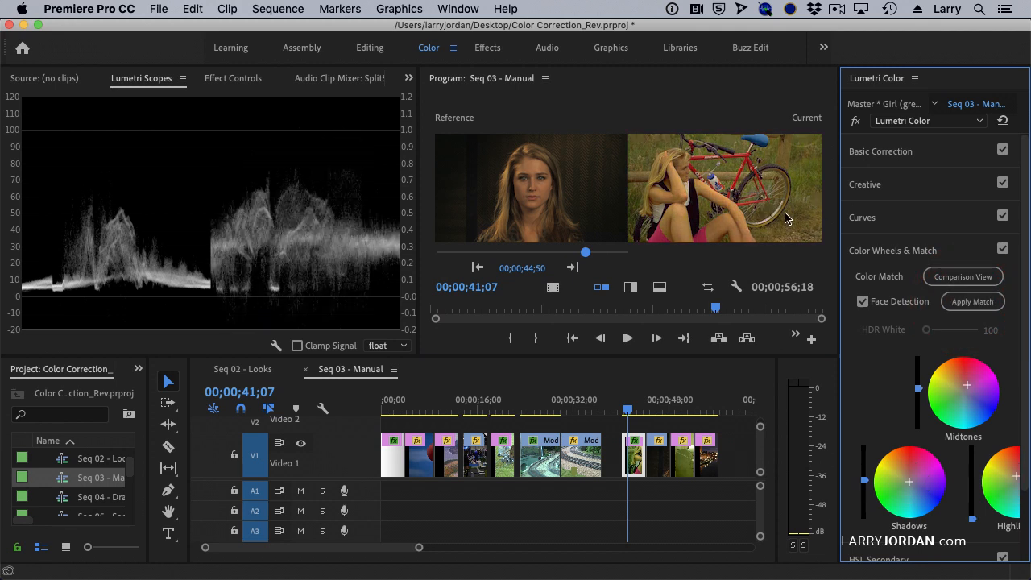
mouse_move(710, 393)
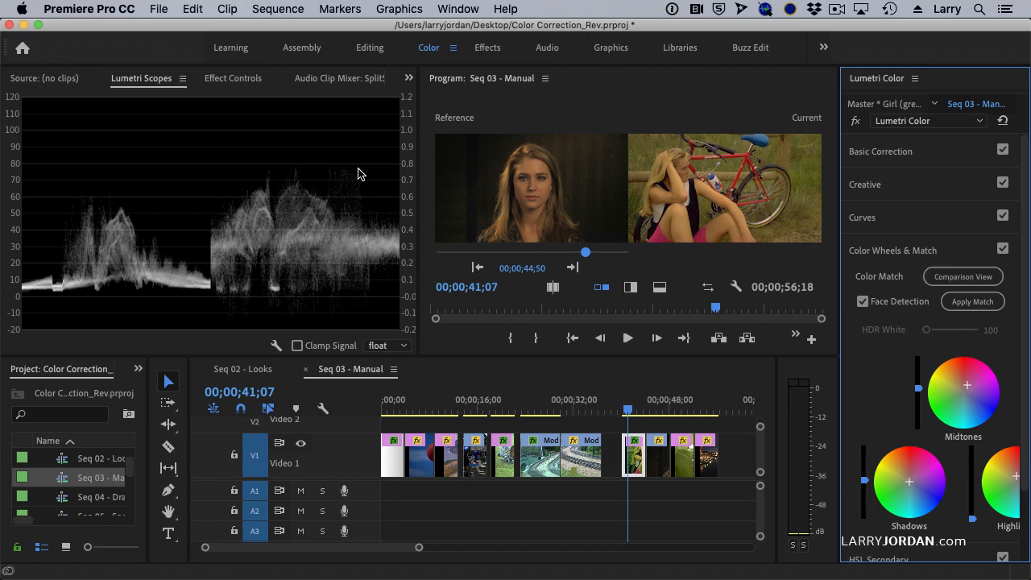
left_click(964, 277)
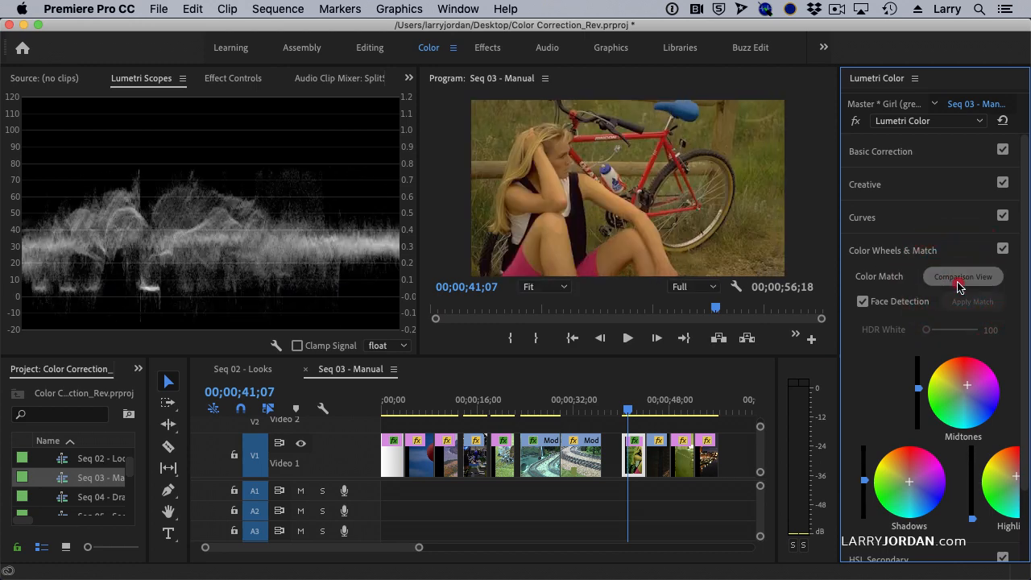
left_click(963, 277)
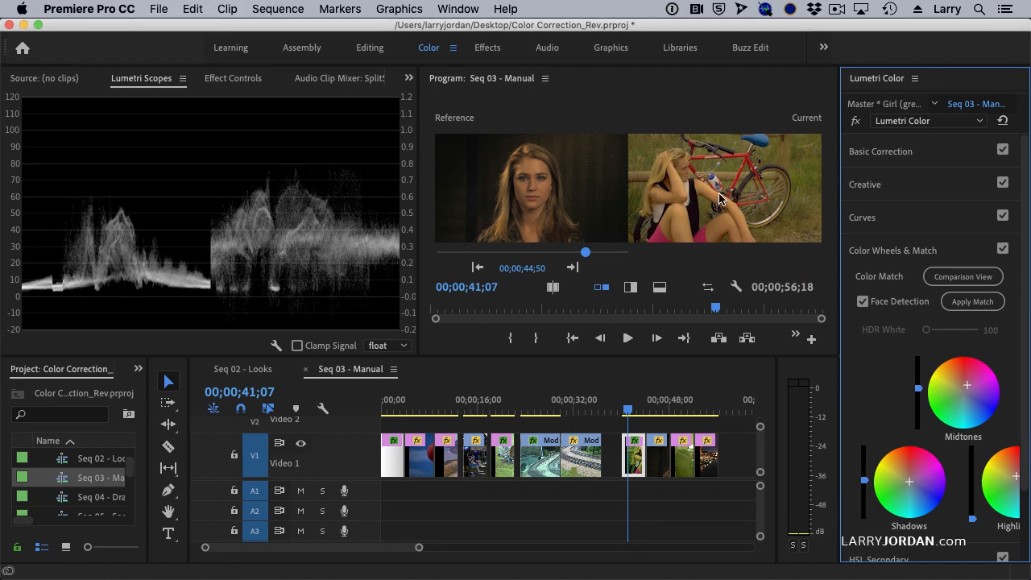
left_click(580, 410)
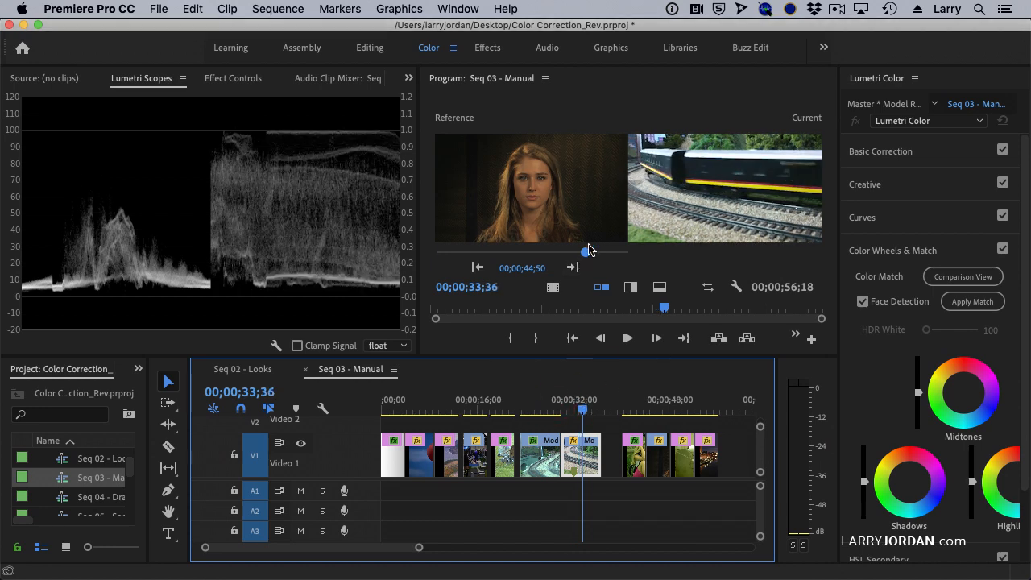
Pick a different interview reference frame, match the passenger-train clip and view it alone
left_click_drag(583, 252, 490, 252)
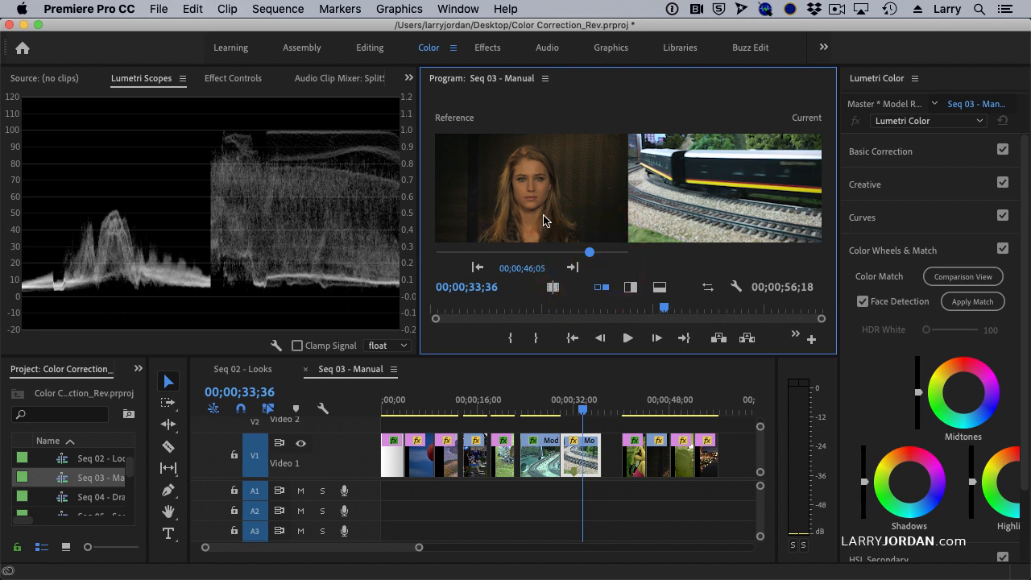
mouse_move(957, 322)
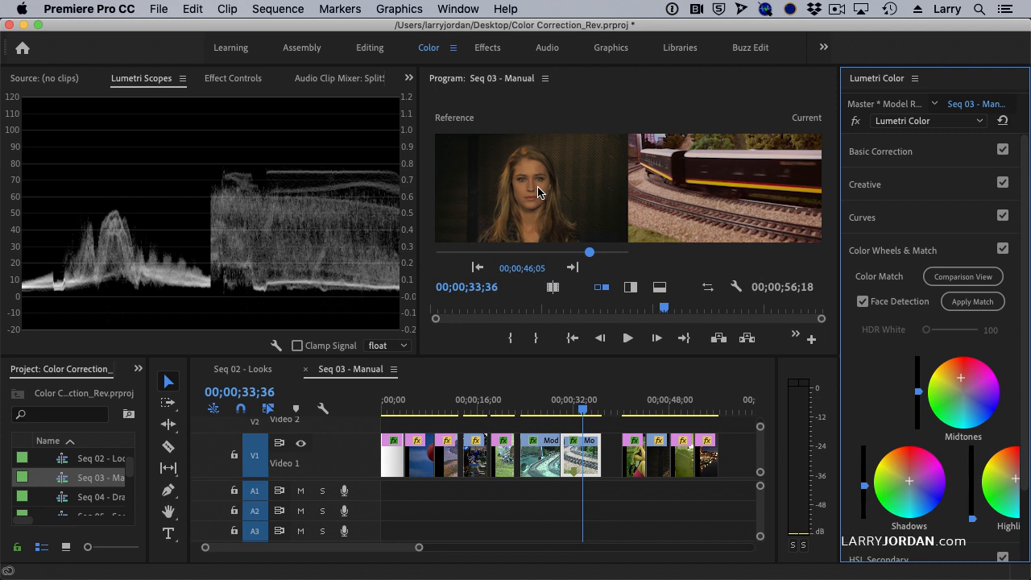
left_click(964, 277)
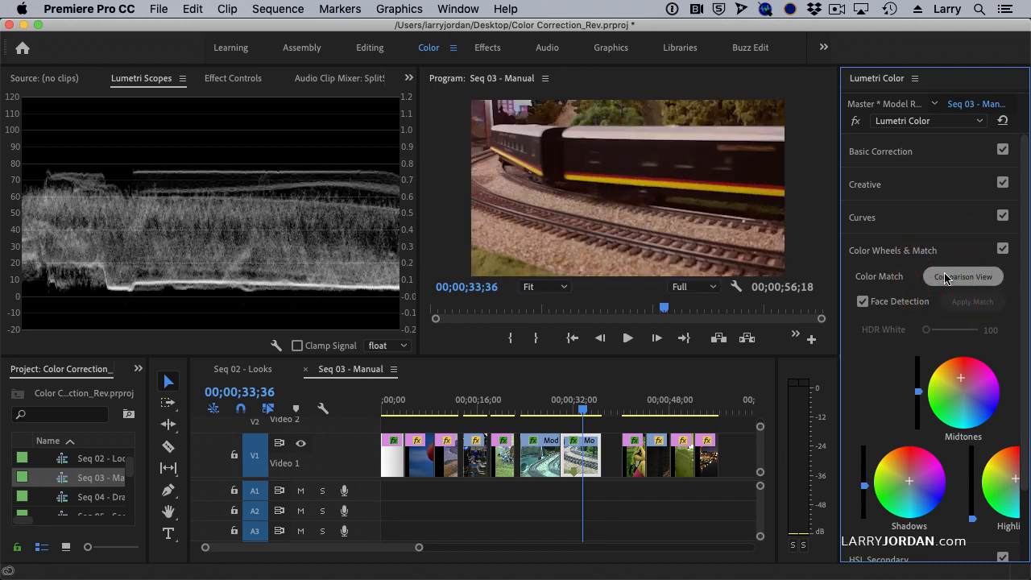